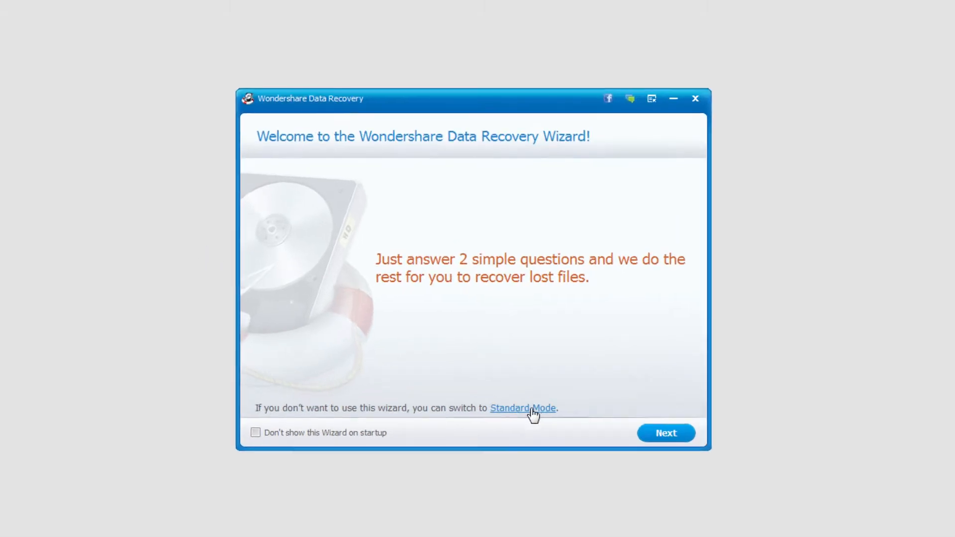
Skip the welcome wizard by switching to Standard Mode
{"action": "left_click", "coordinate": [523, 408]}
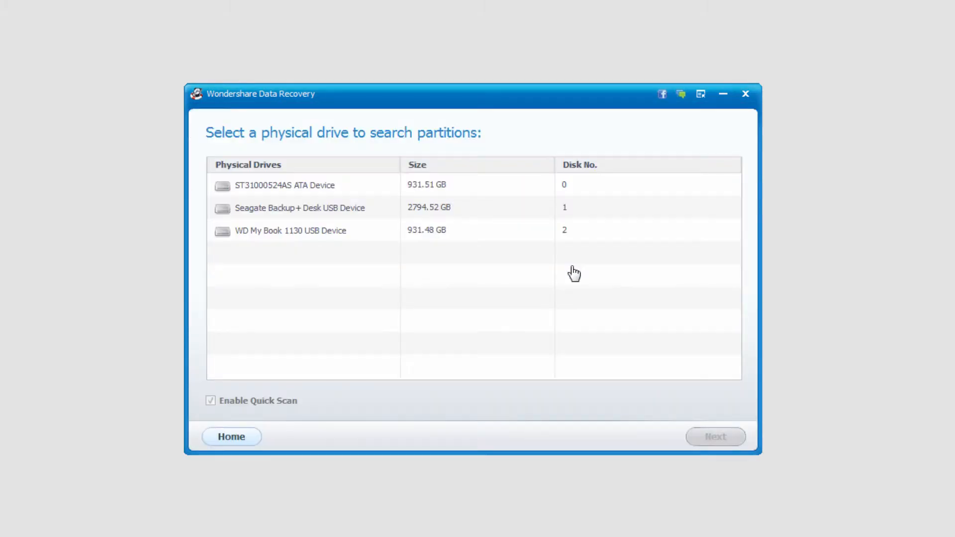
{"action": "mouse_move", "coordinate": [317, 193]}
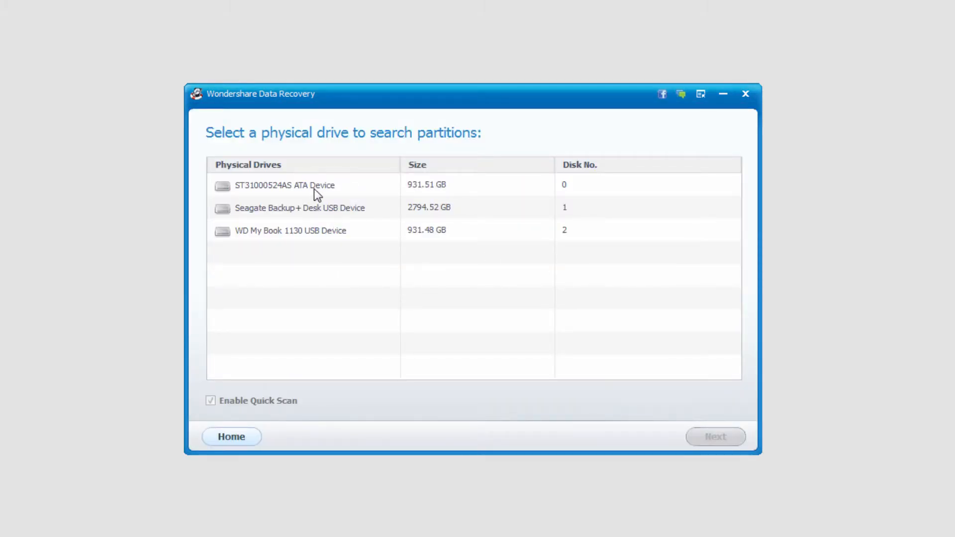
{"action": "mouse_move", "coordinate": [301, 246]}
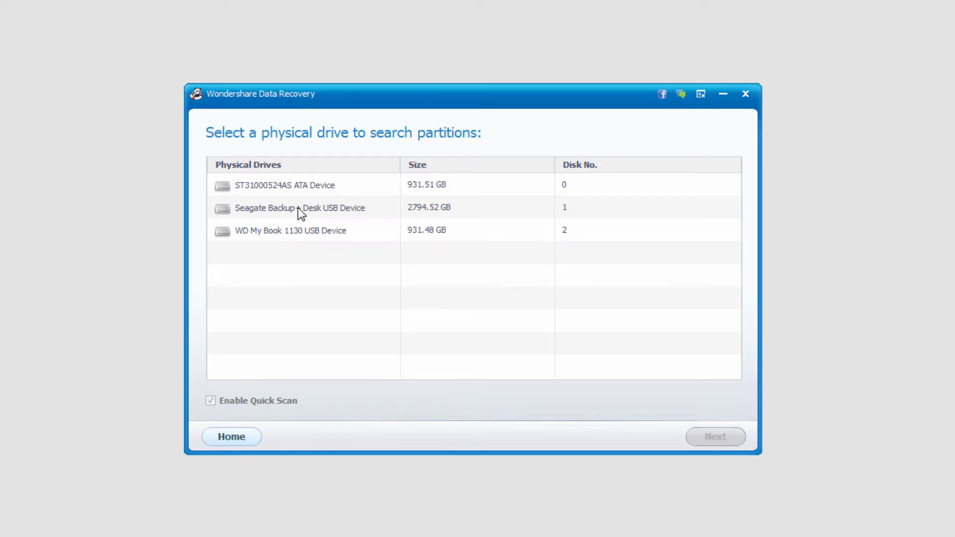
Select the Seagate Backup+ Desk USB drive, toggling Enable Quick Scan off and back on
{"action": "left_click", "coordinate": [299, 207]}
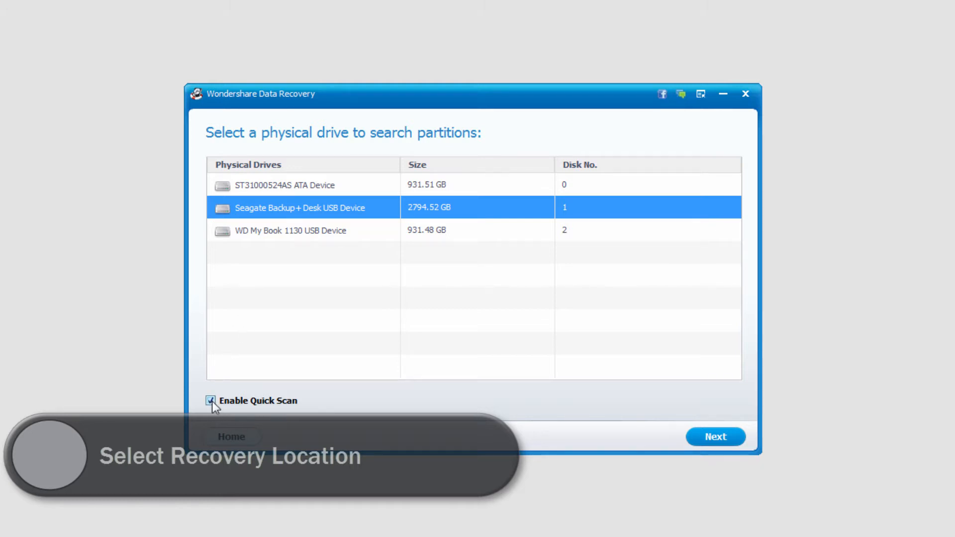
{"action": "left_click", "coordinate": [210, 401]}
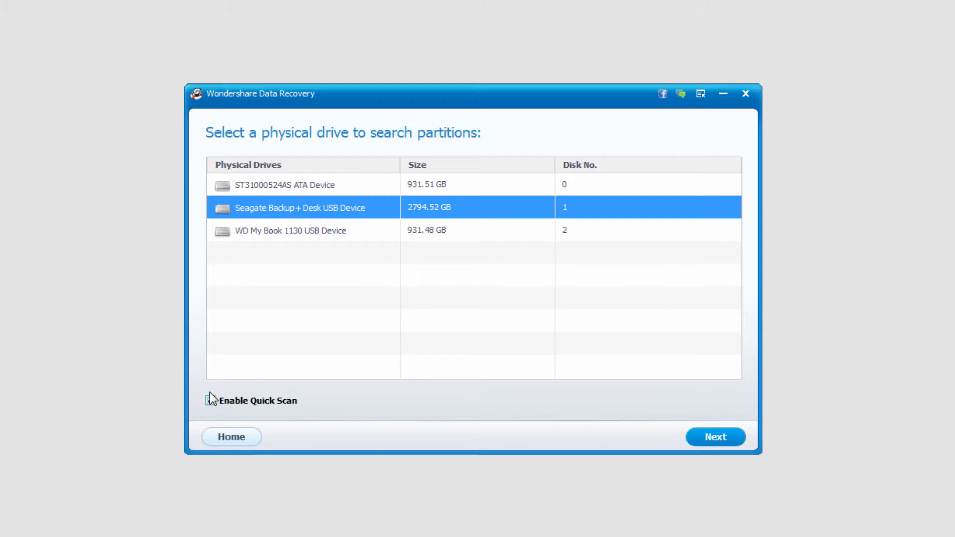
{"action": "left_click", "coordinate": [209, 400]}
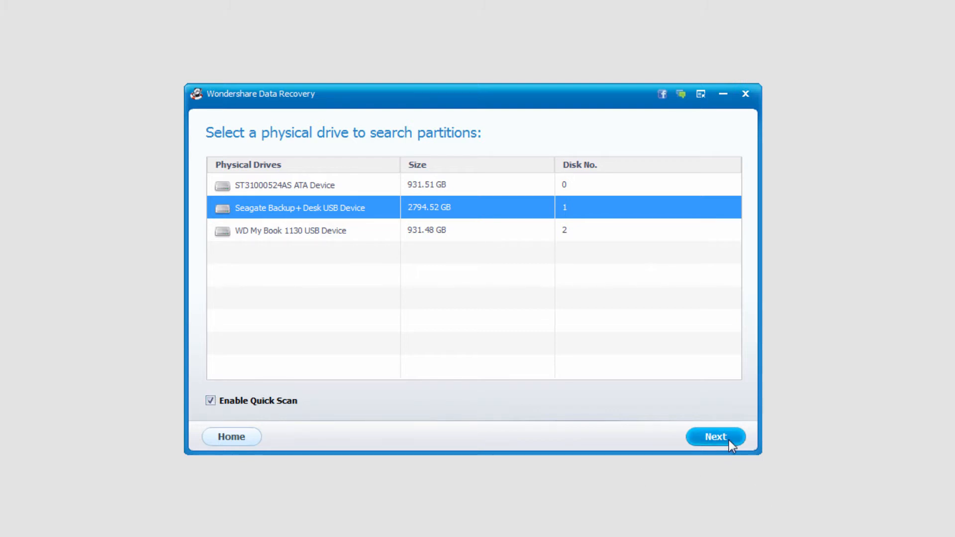
Scan Partition2 (921.72 GB, NTFS) without raw file recovery, after briefly selecting Partition1
{"action": "left_click", "coordinate": [715, 437]}
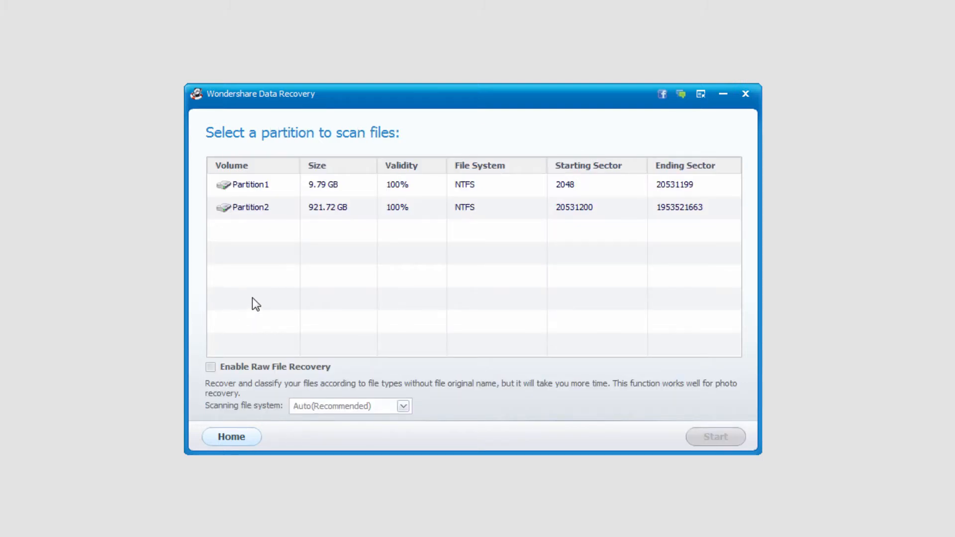
{"action": "left_click", "coordinate": [250, 184]}
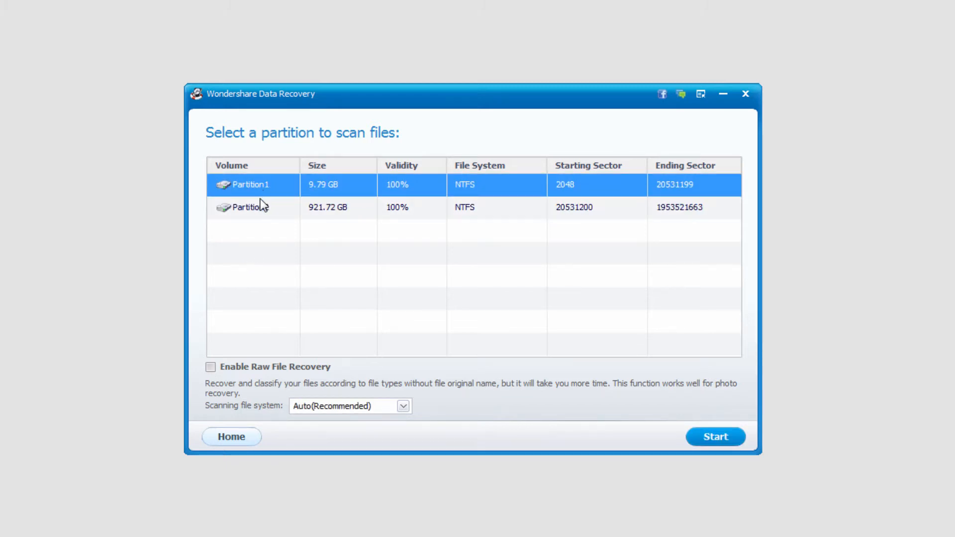
{"action": "left_click", "coordinate": [250, 207]}
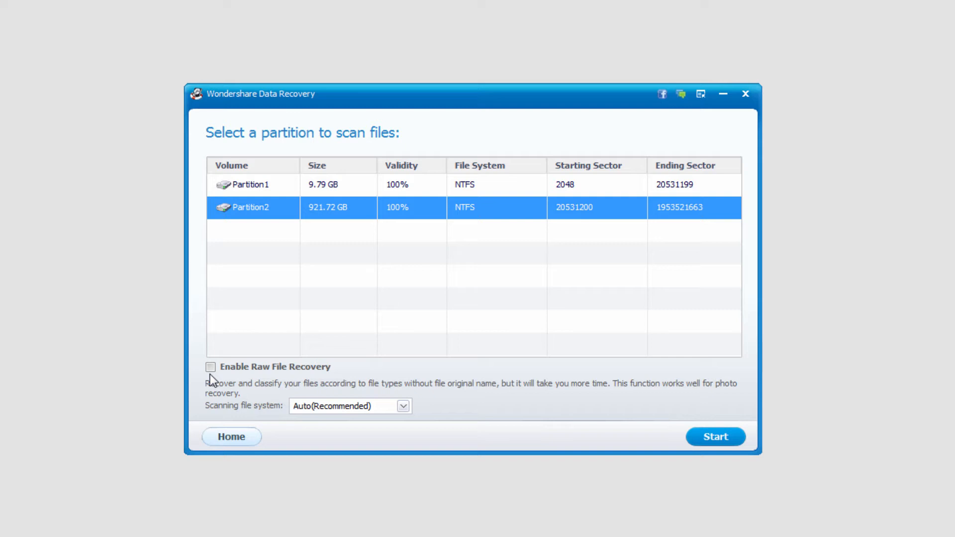
{"action": "left_click", "coordinate": [210, 366]}
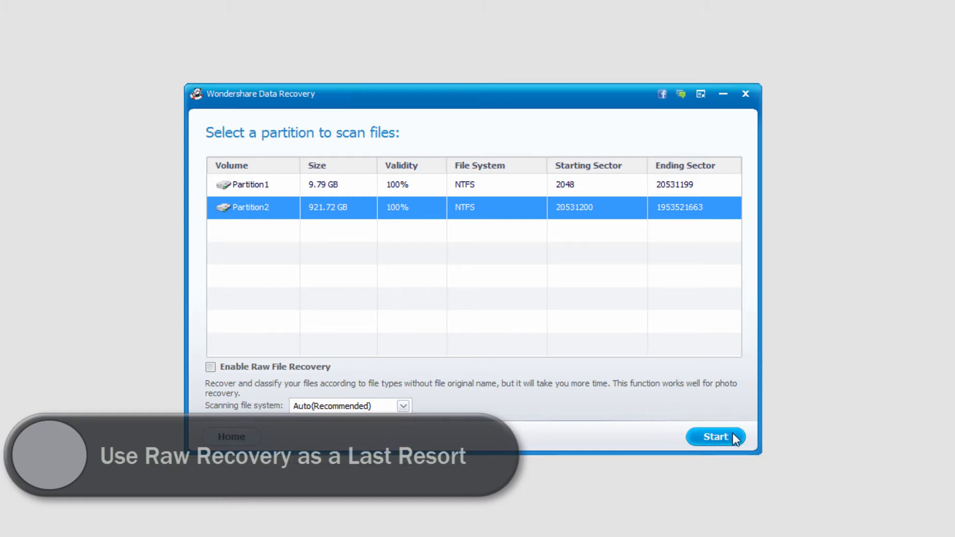
{"action": "left_click", "coordinate": [716, 437]}
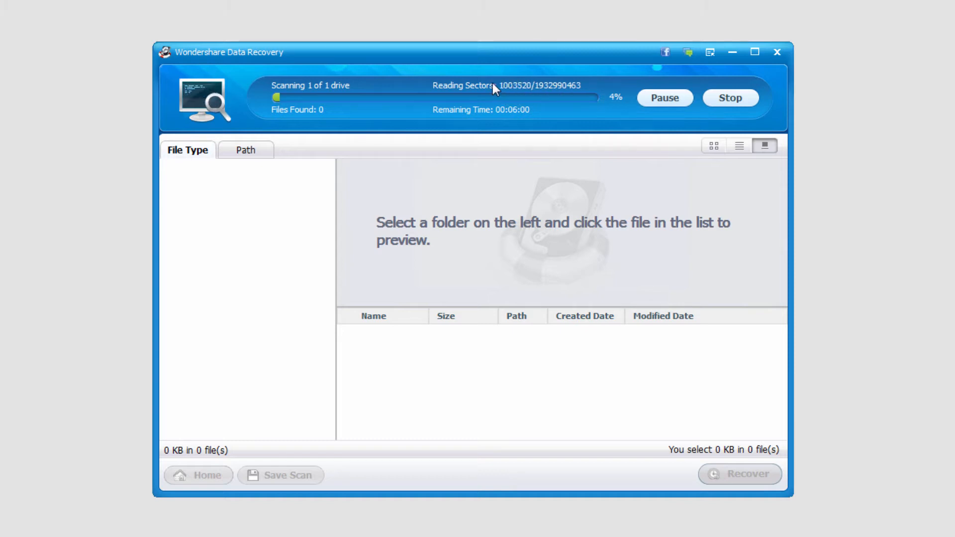
{"action": "mouse_move", "coordinate": [437, 98]}
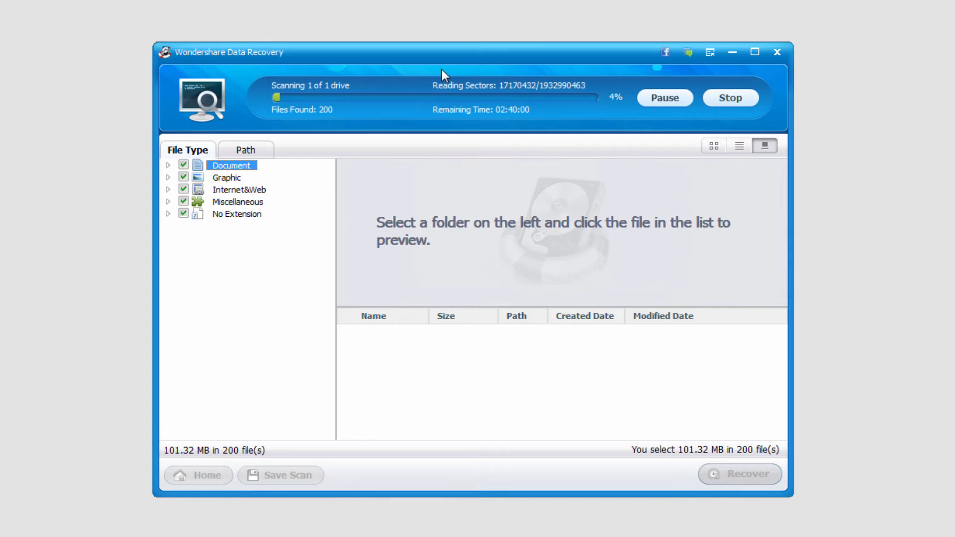
{"action": "mouse_move", "coordinate": [443, 103]}
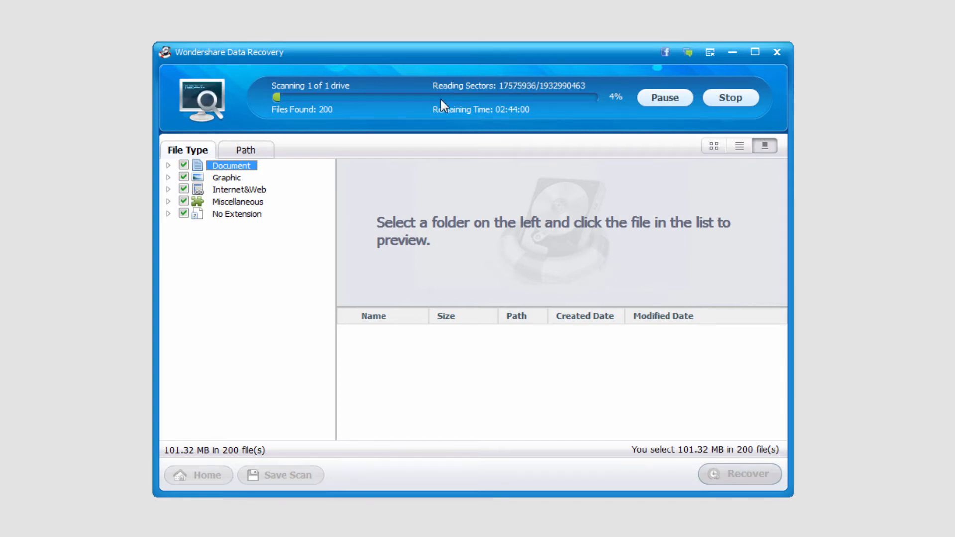
{"action": "mouse_move", "coordinate": [515, 116]}
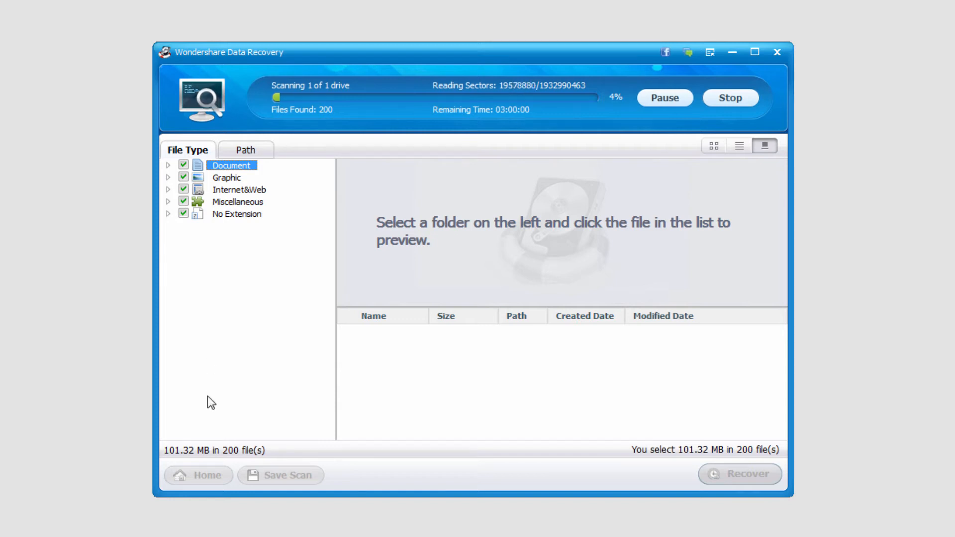
{"action": "mouse_move", "coordinate": [181, 449]}
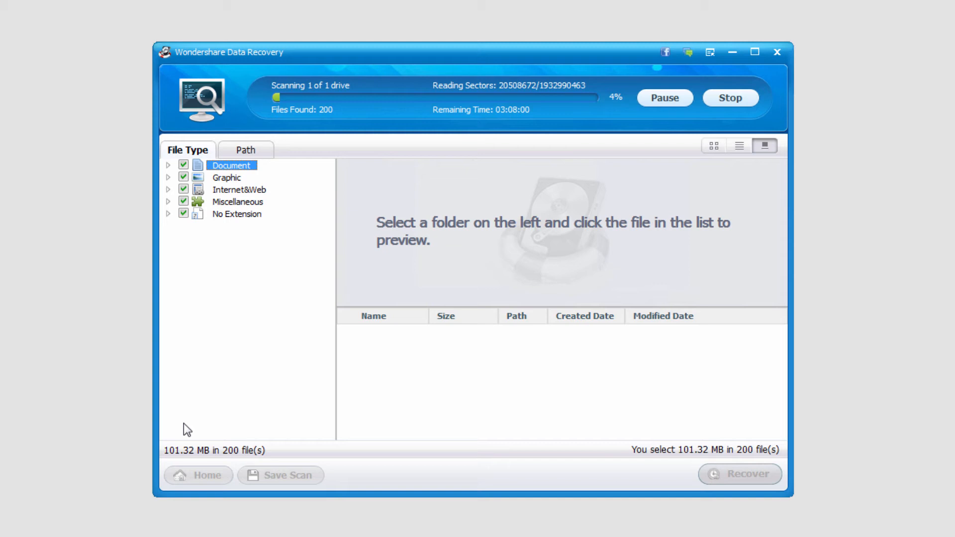
Stop the running scan and confirm, keeping the 273 files (168.45 MB) found
{"action": "left_click", "coordinate": [730, 97]}
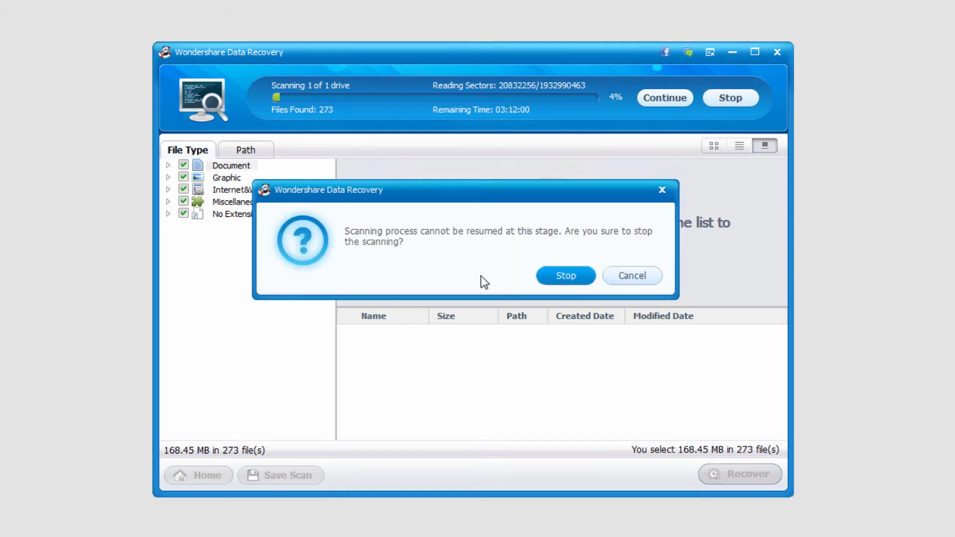
{"action": "left_click", "coordinate": [565, 275]}
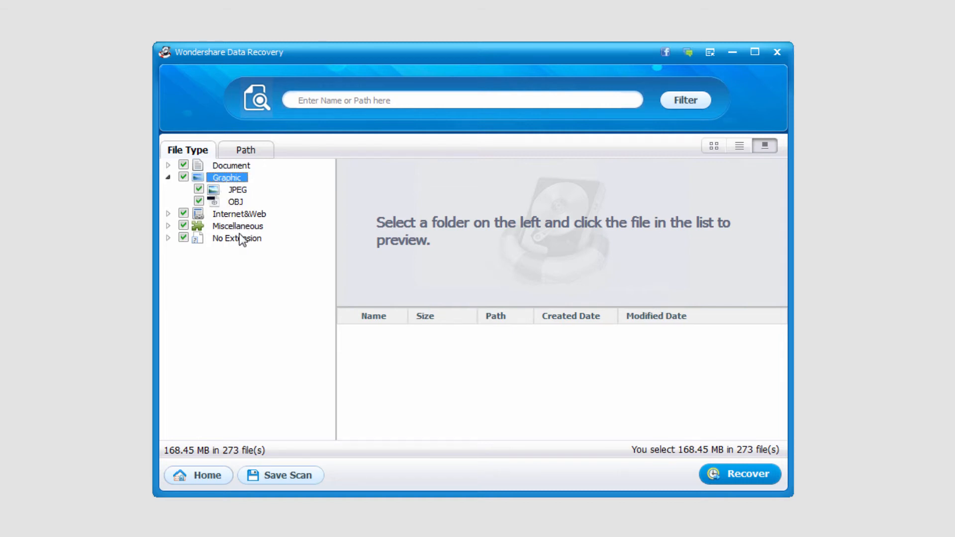
{"action": "mouse_move", "coordinate": [231, 214]}
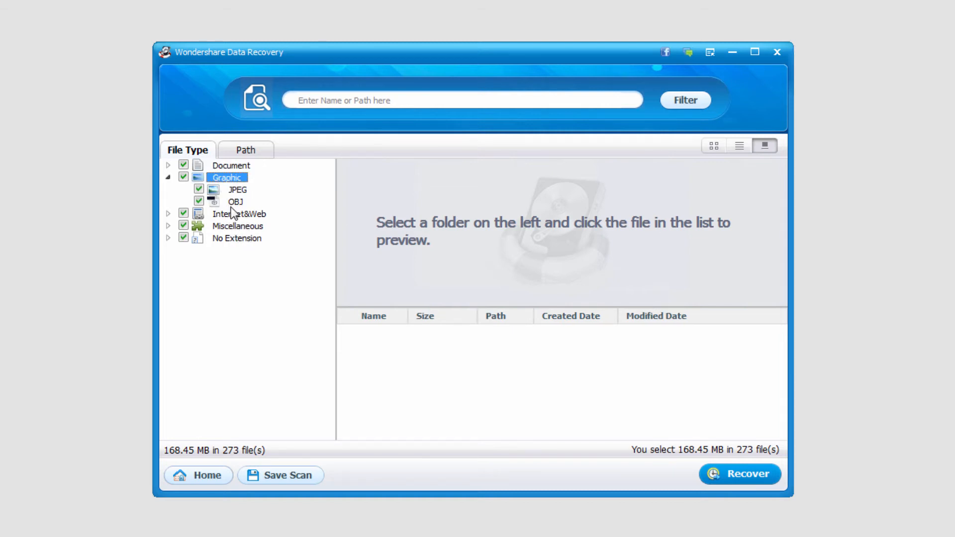
Browse the Document file types, viewing TXT, leaving only the 37 JPEGs (7.45 MB) selected
{"action": "left_click", "coordinate": [168, 165]}
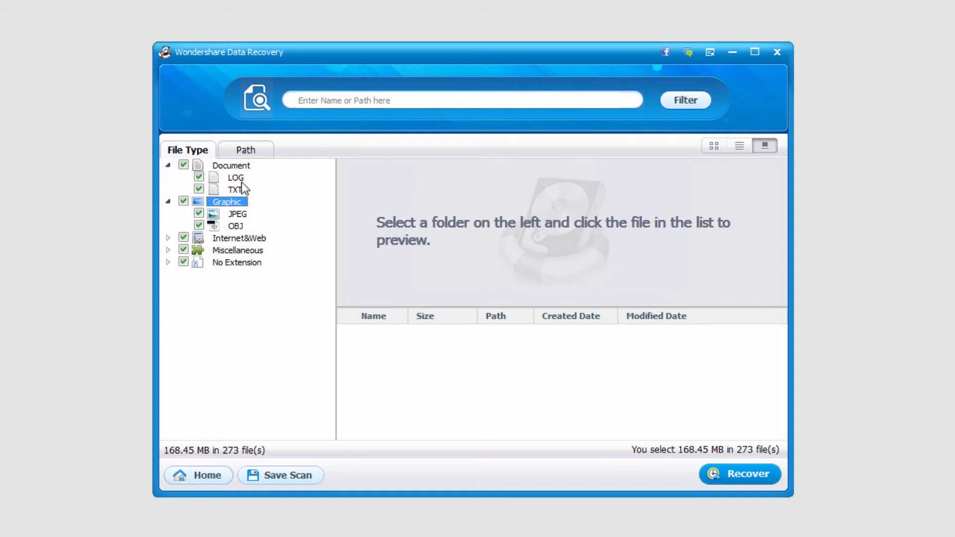
{"action": "left_click", "coordinate": [235, 189]}
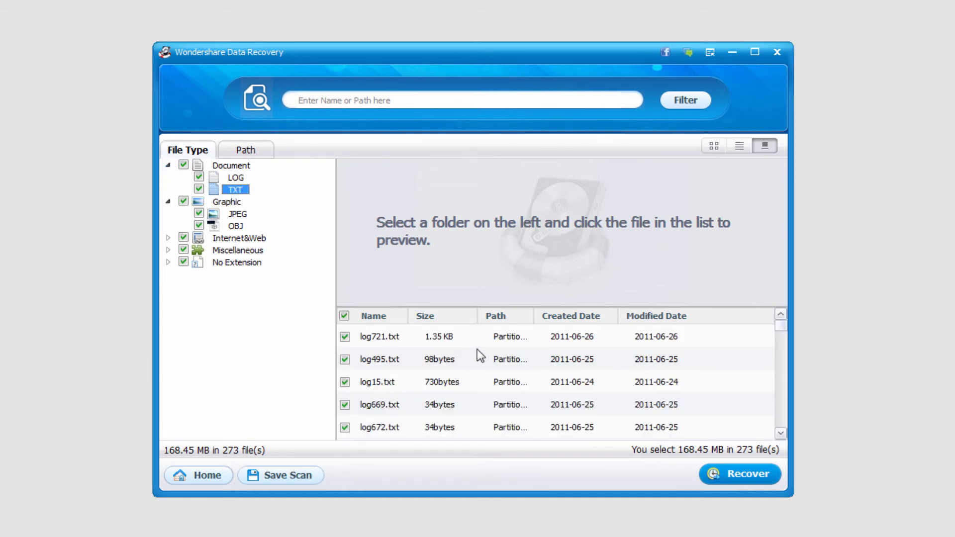
{"action": "left_click", "coordinate": [237, 214]}
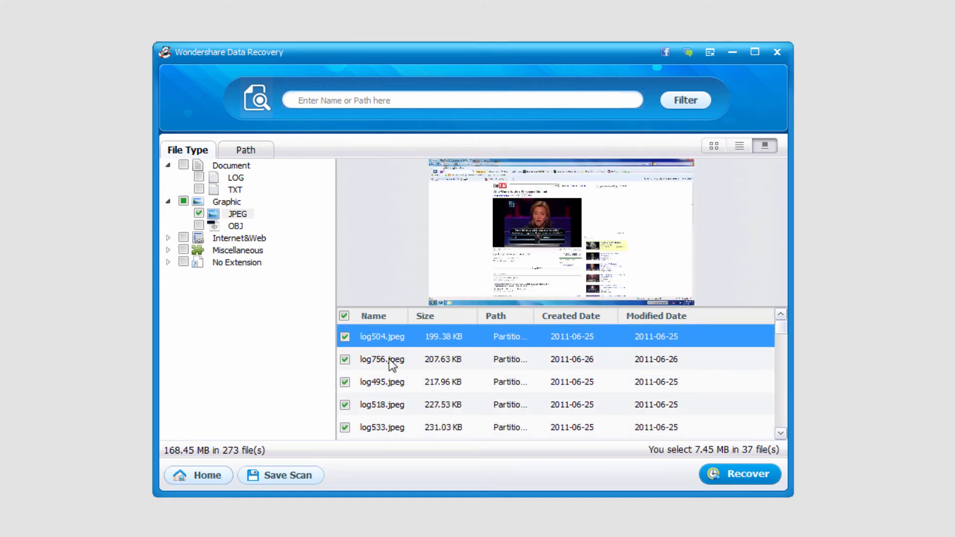
Preview a found JPEG screenshot and scroll down the file list
{"action": "left_click", "coordinate": [382, 382]}
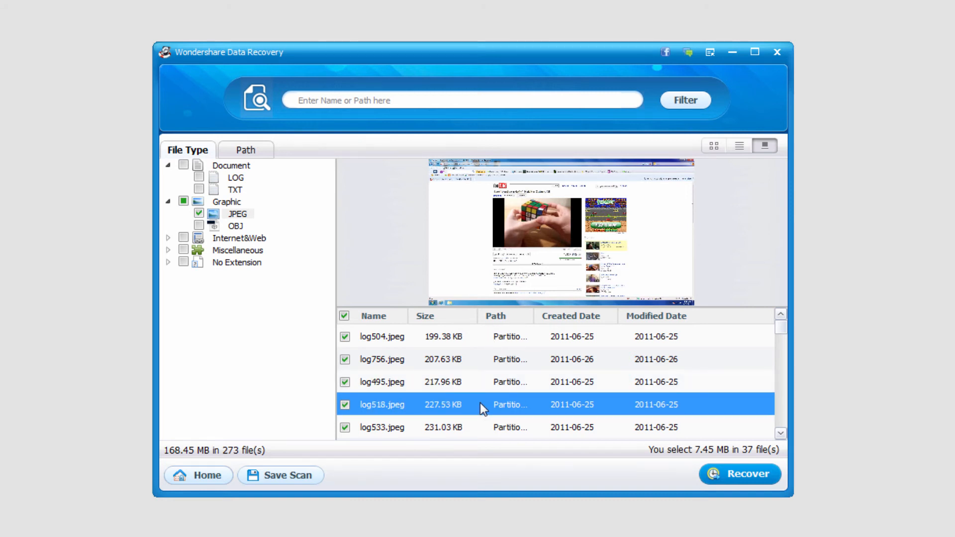
{"action": "scroll", "scroll_direction": "down", "scroll_amount": 3}
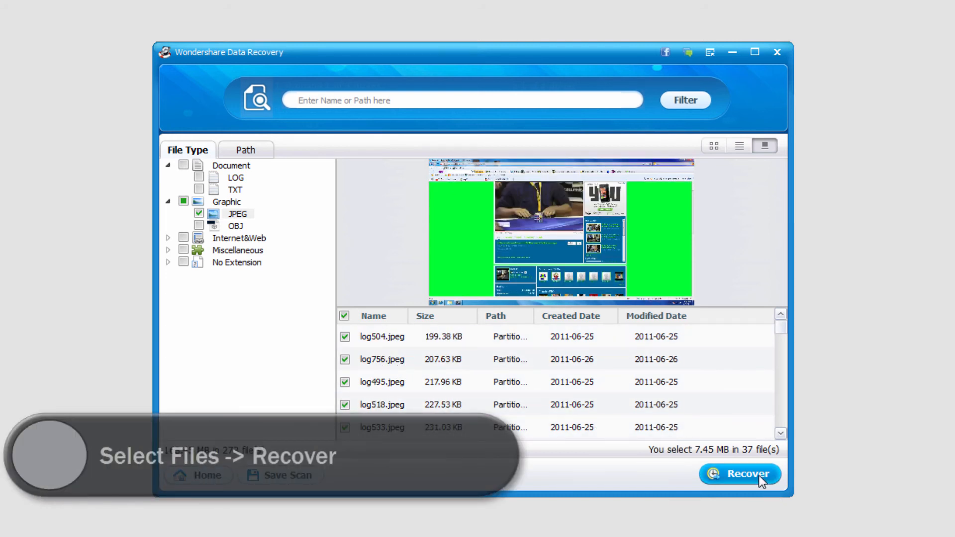
Recover the 37 JPEGs to G: [Seagate Backup Plus Drive]
{"action": "left_click", "coordinate": [740, 475]}
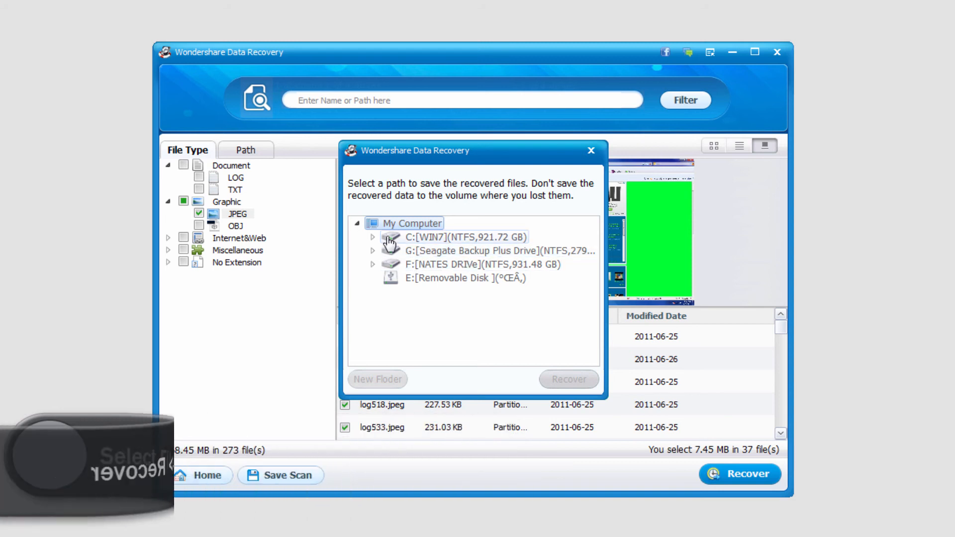
{"action": "left_click", "coordinate": [475, 250]}
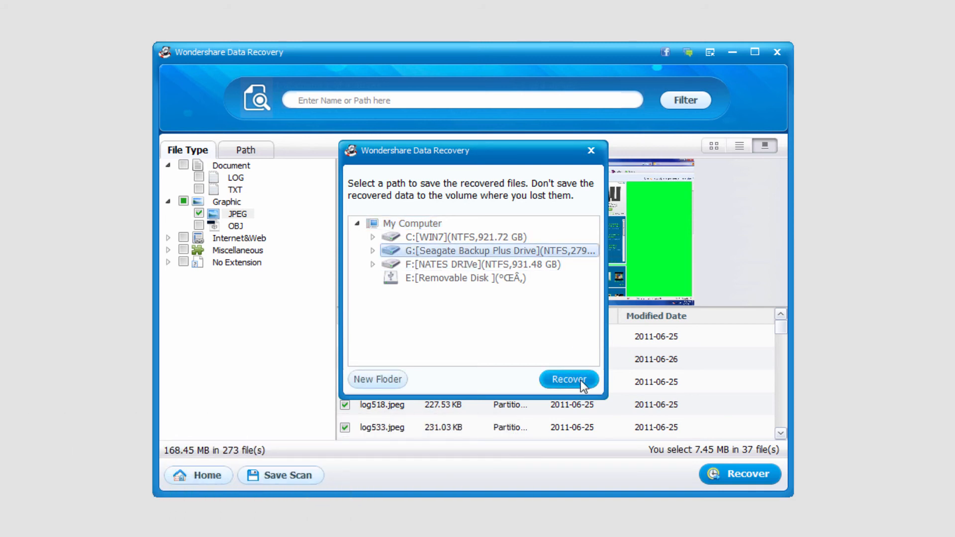
{"action": "left_click", "coordinate": [567, 379]}
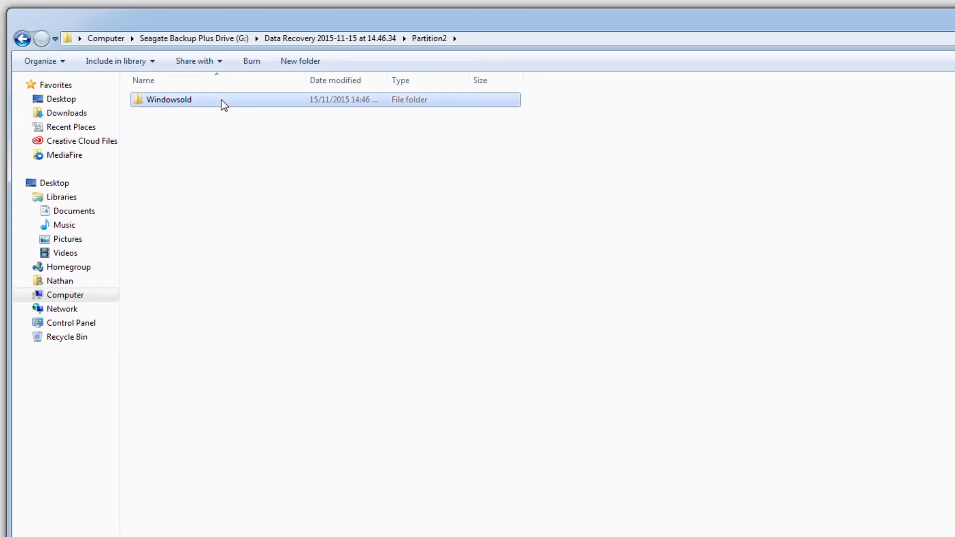
Open the Windowsold folder, select all the recovered screenshots, then deselect them
{"action": "double_click", "coordinate": [169, 99]}
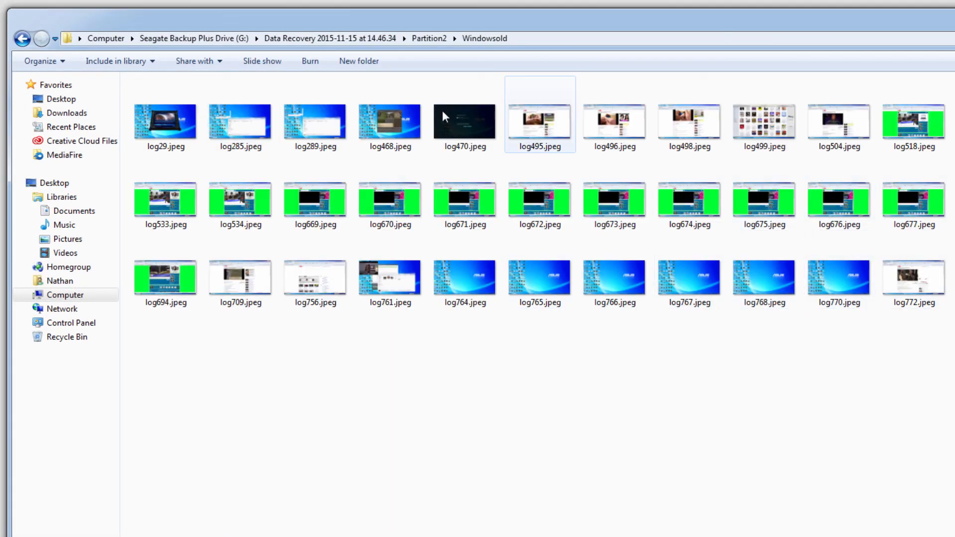
{"action": "key", "text": "ctrl+a"}
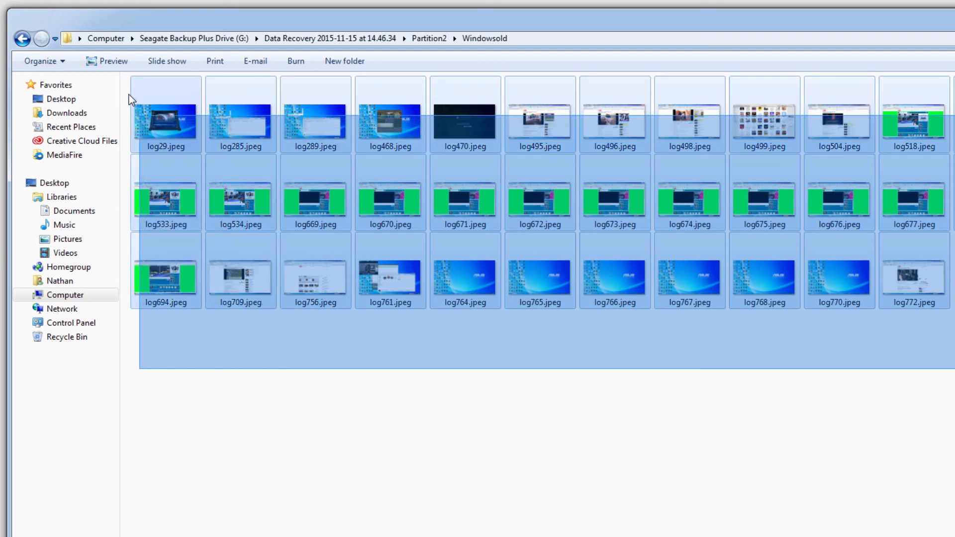
{"action": "left_click", "coordinate": [396, 423]}
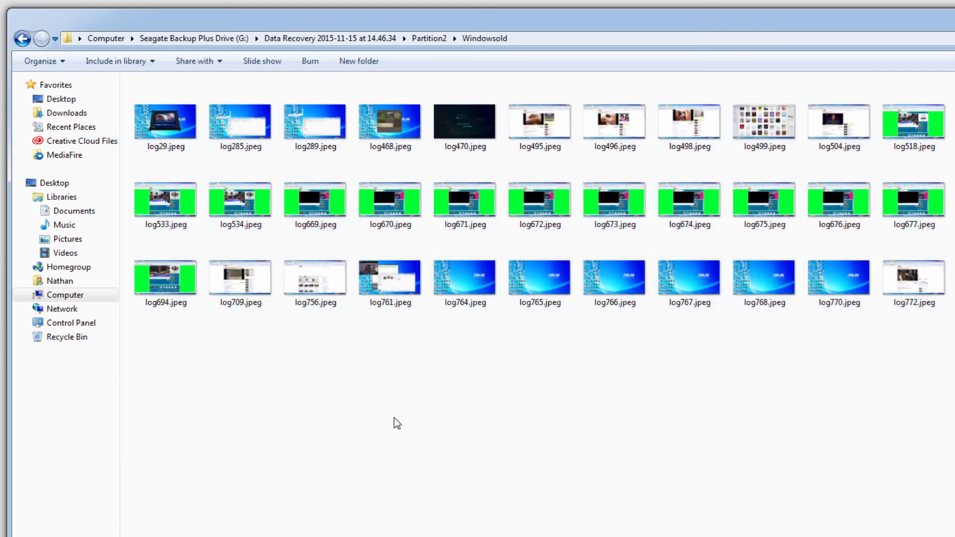